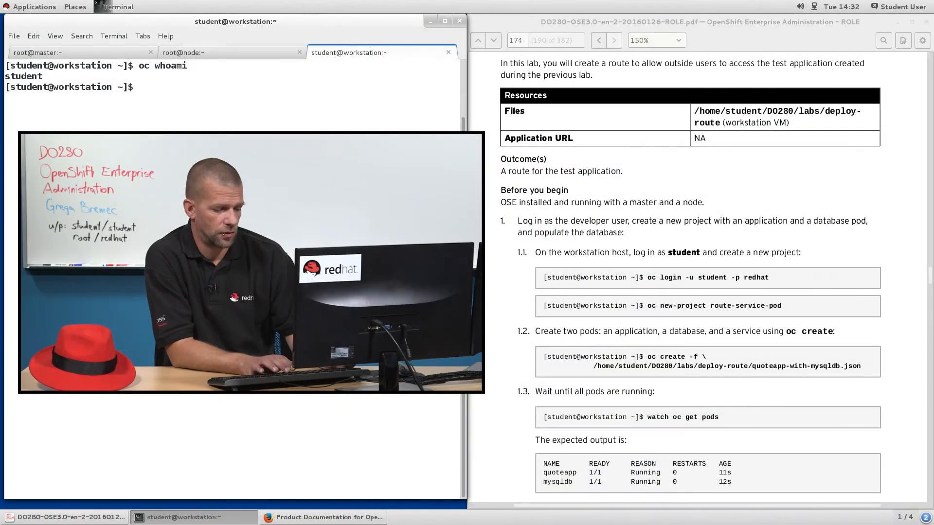
# Run oc new-project route-service-pod, then begin the vim command for the next file.
pyautogui.write('oc new-project route')
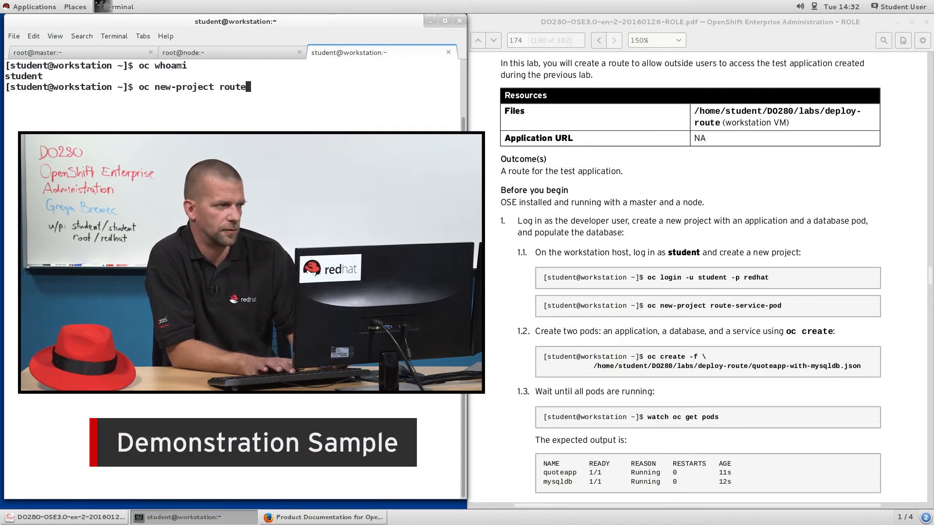
pyautogui.write('-service-pod')
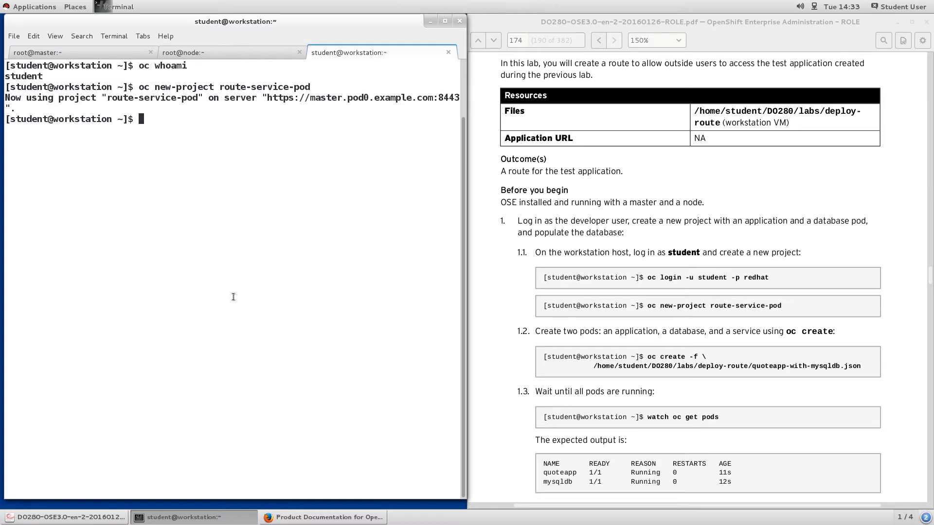
pyautogui.moveTo(202, 304)
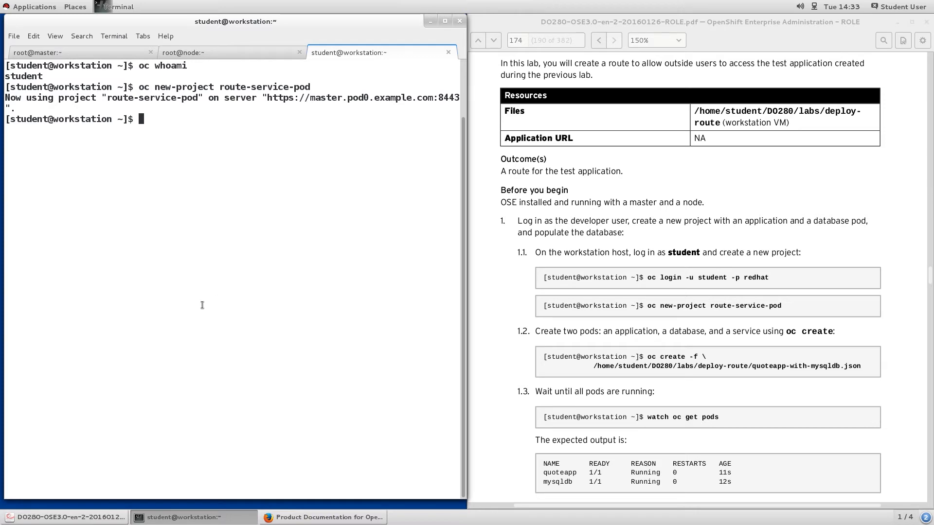
pyautogui.write('vim DO280/')
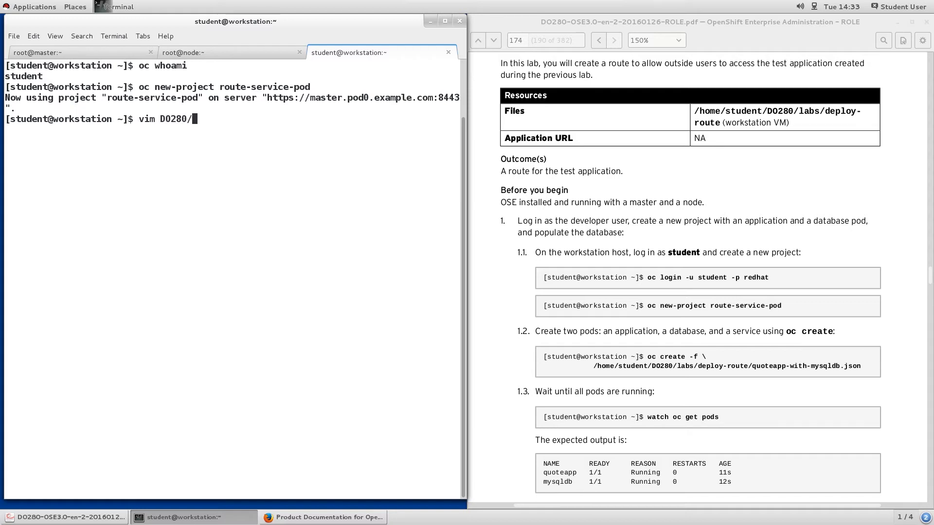
# Open labs/deploy-route/quoteapp-with-mysqldb.json in vim using Tab completion.
pyautogui.write('labs/')
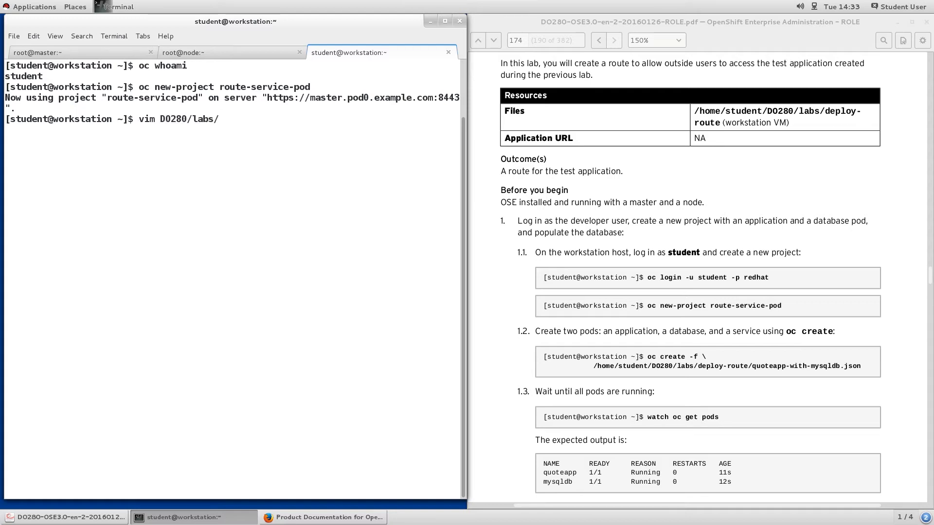
pyautogui.write('deploy-route/q')
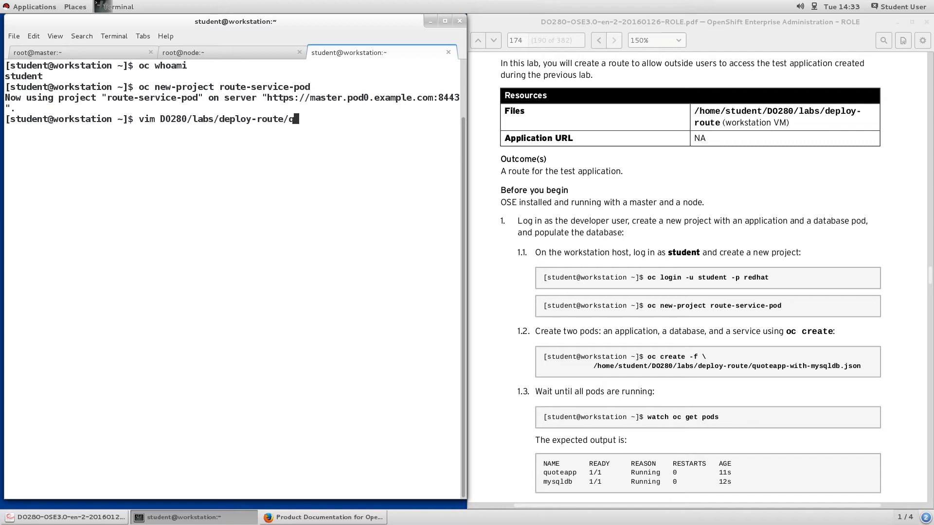
pyautogui.write('uote')
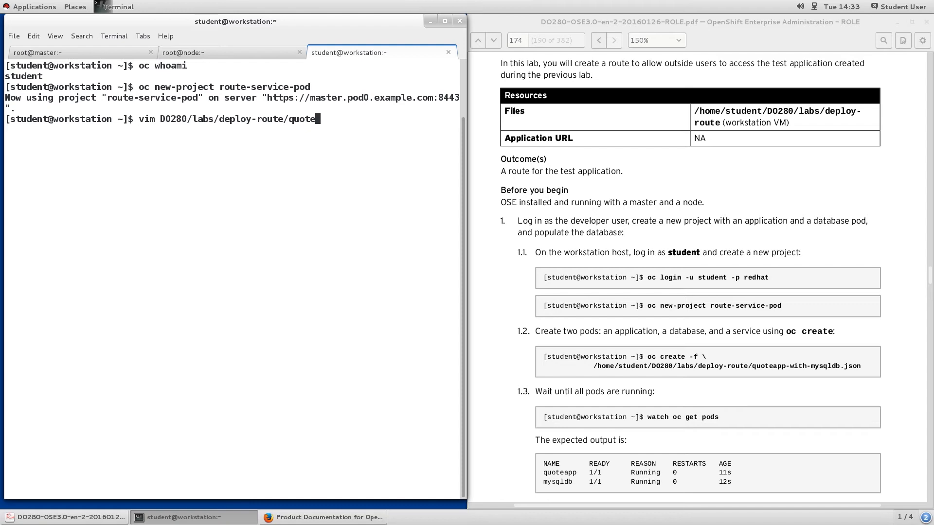
pyautogui.write('app-')
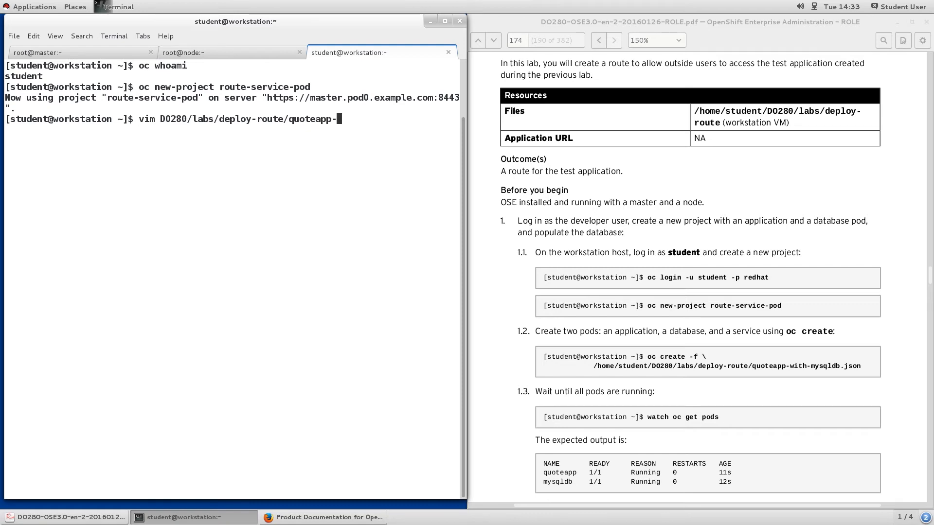
pyautogui.press('Return')
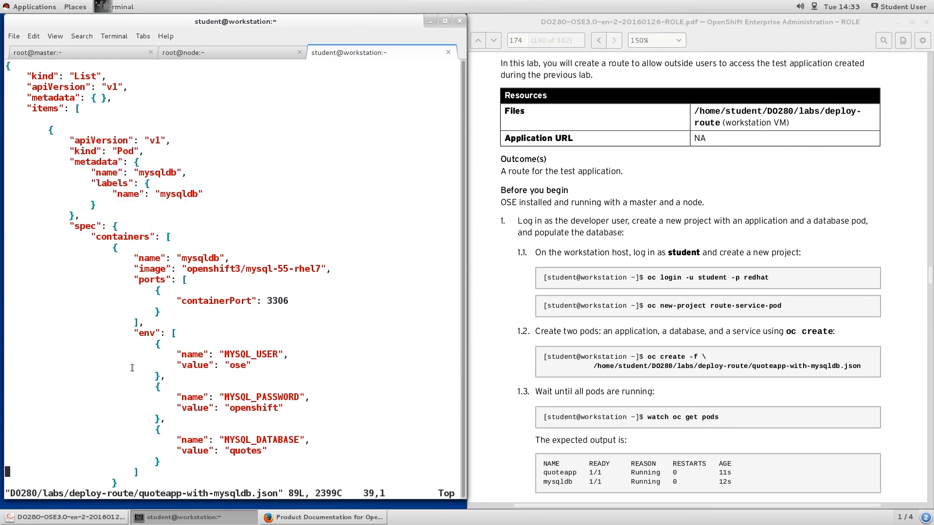
pyautogui.scroll(-3)
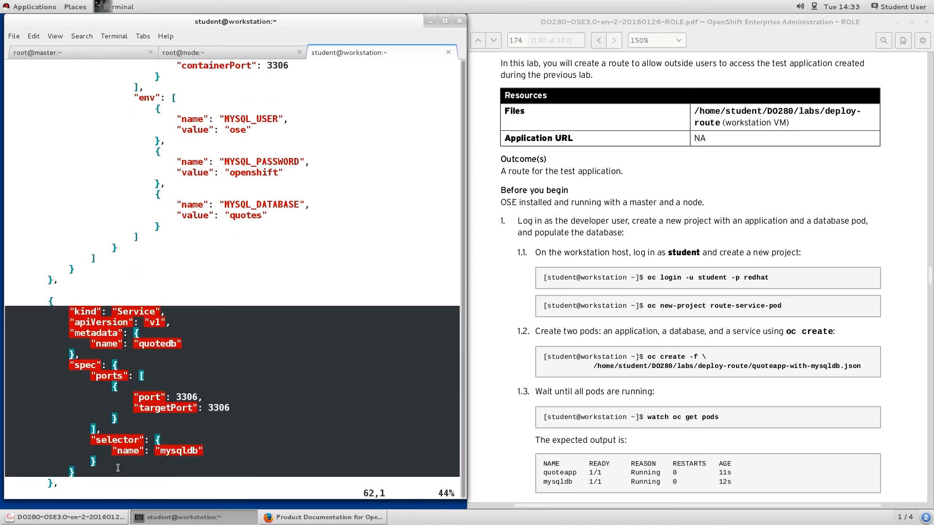
pyautogui.scroll(-3)
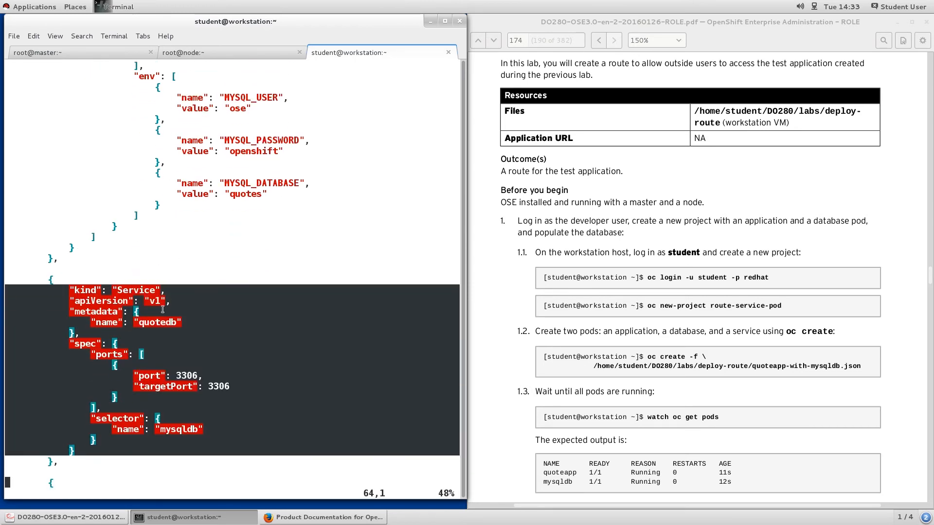